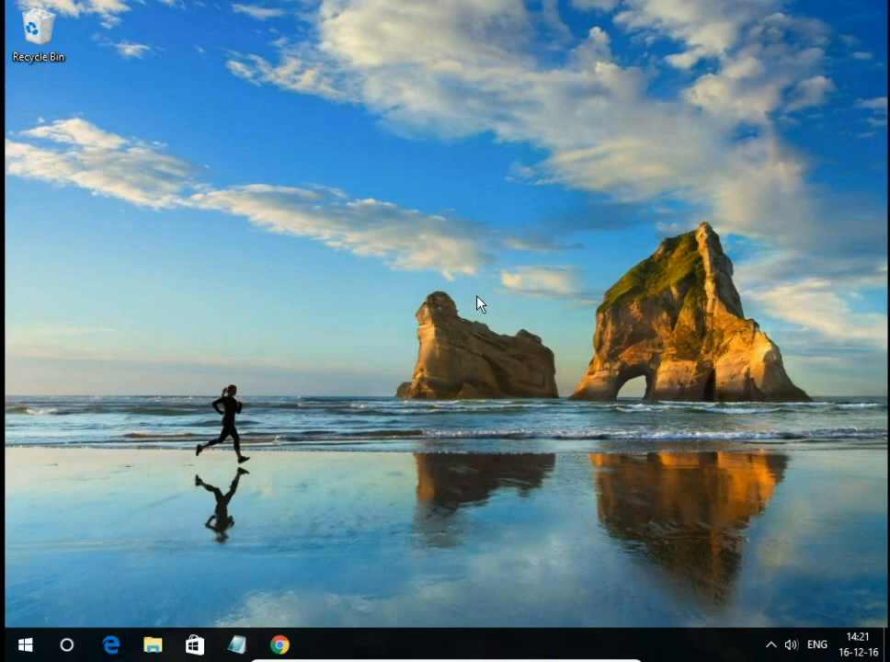
mouse_move(418, 528)
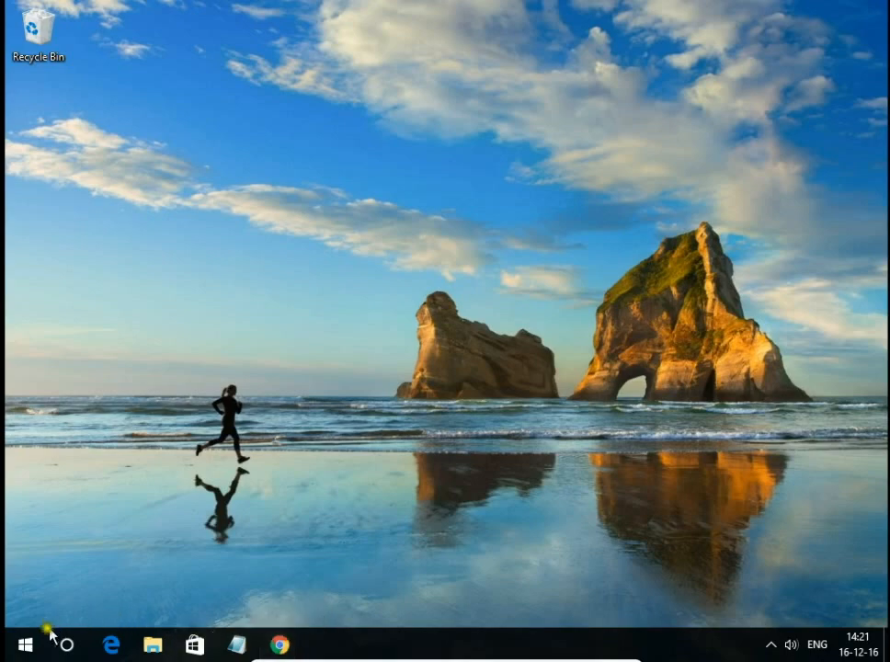
Open the Start menu and expand its side pane to show Documents, Downloads, Settings and Power.
left_click(14, 643)
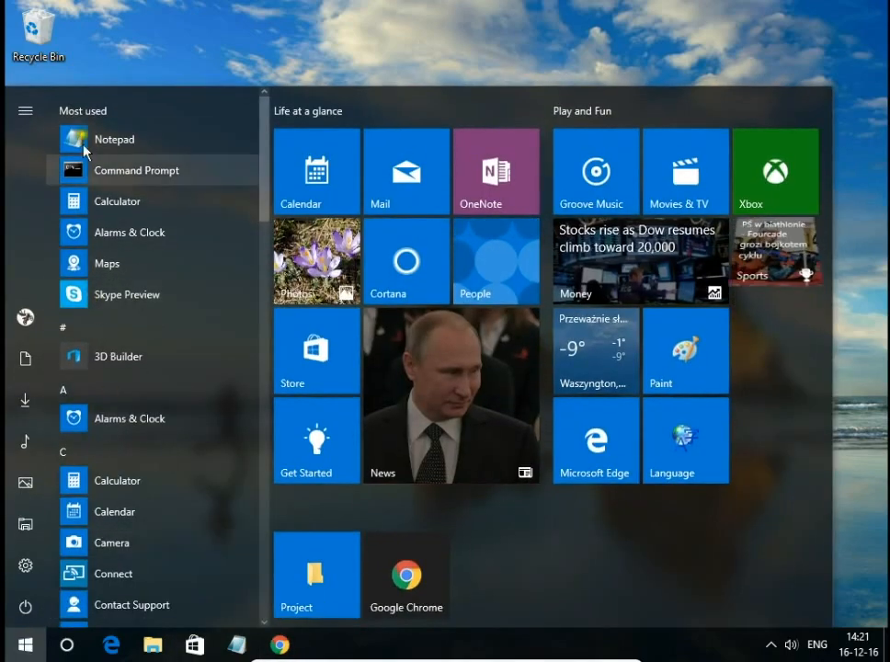
left_click(25, 110)
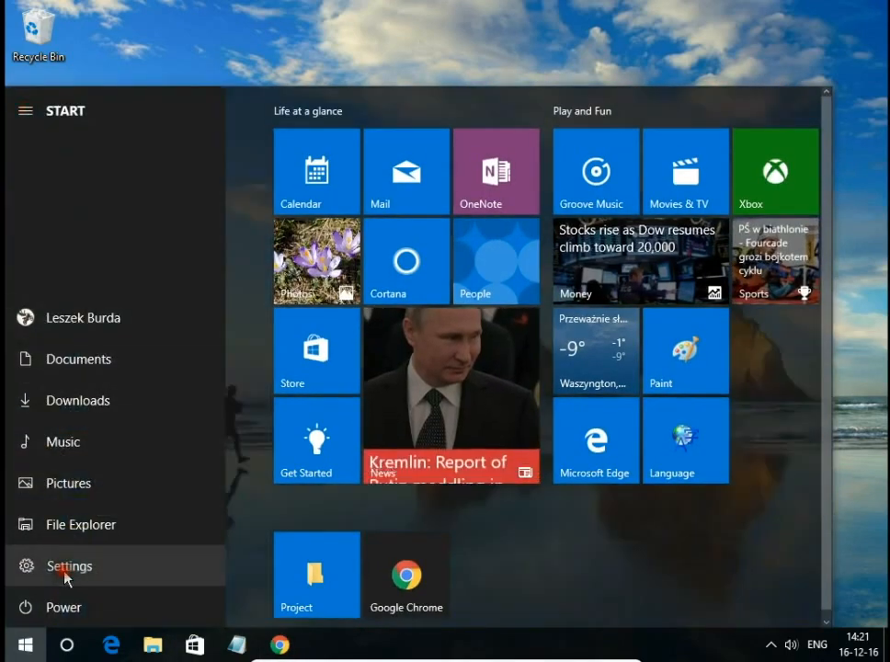
In System > Apps & features, search for Chrome and start uninstalling Google Chrome.
left_click(68, 566)
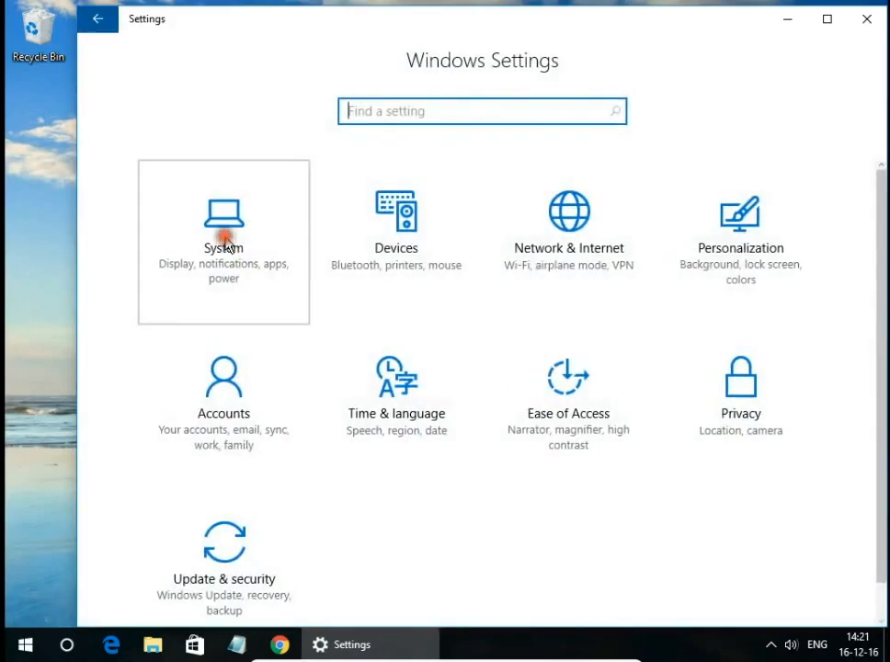
left_click(223, 228)
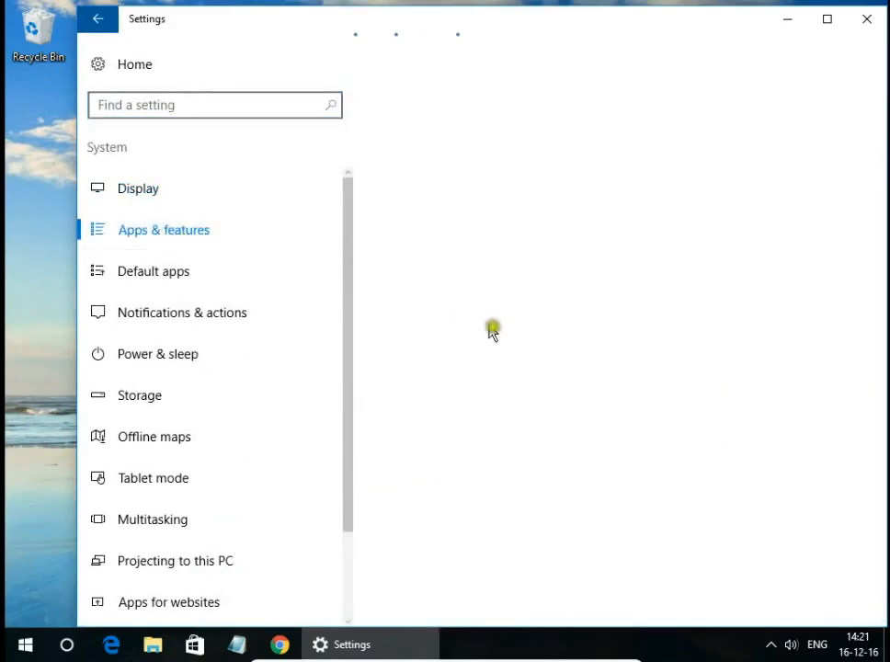
left_click(164, 230)
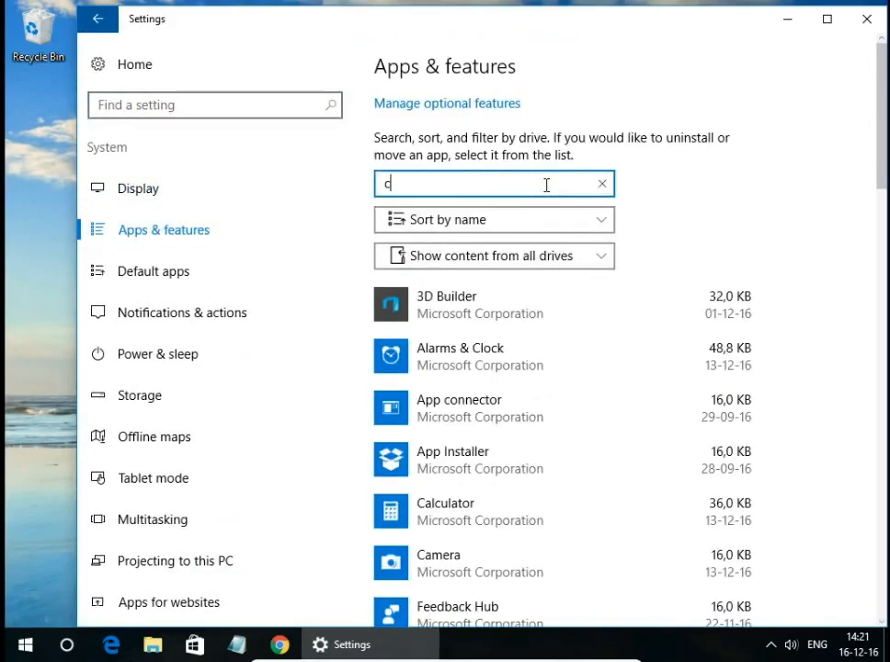
type("h")
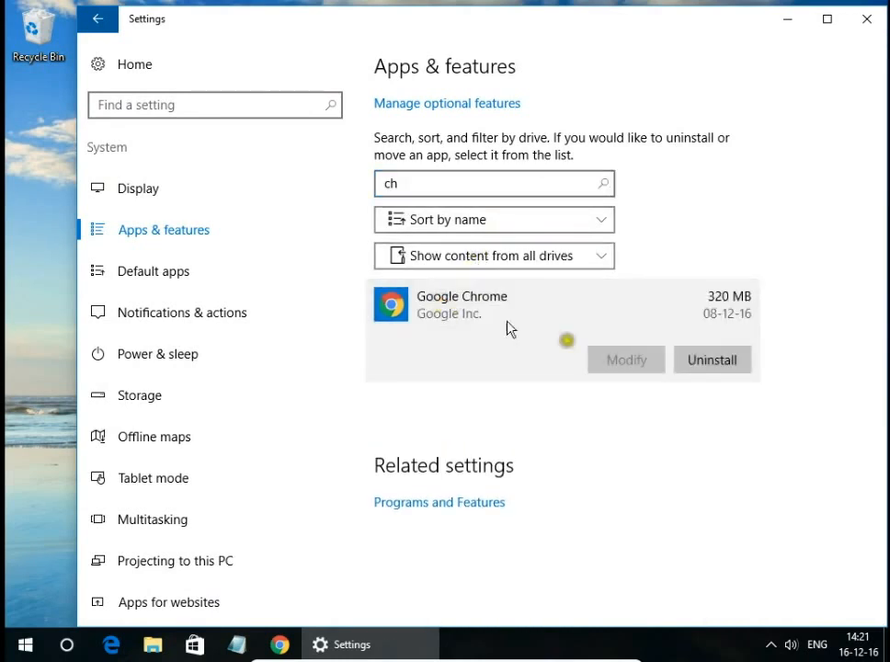
left_click(712, 359)
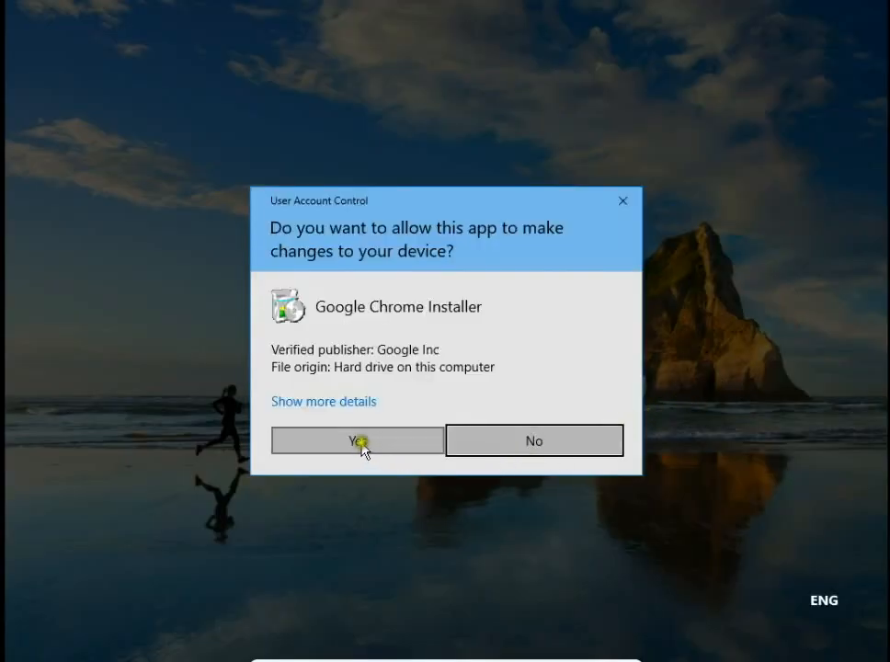
Allow the Chrome installer and confirm uninstalling Chrome with 'Also delete your browsing data' ticked.
left_click(357, 441)
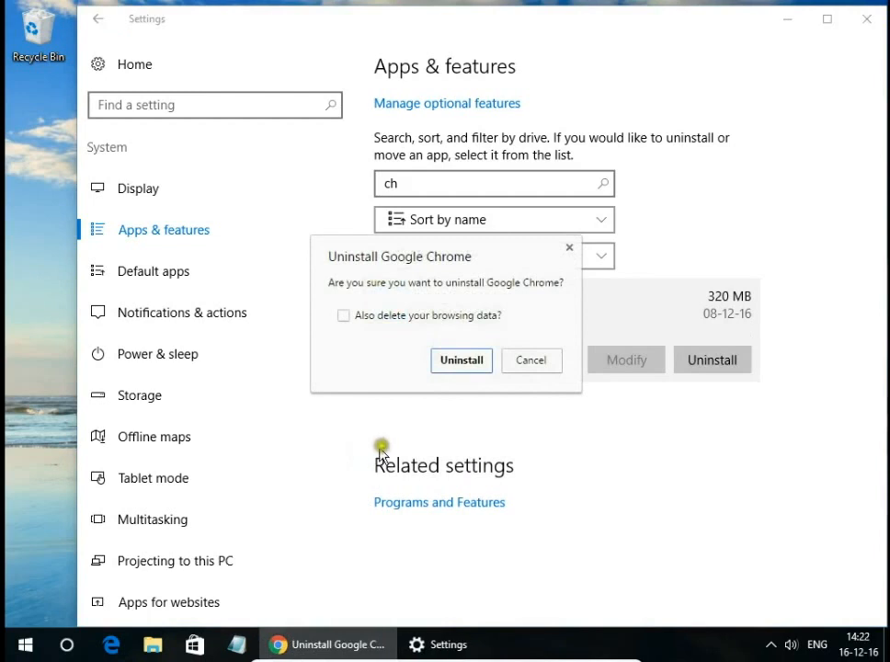
left_click(344, 315)
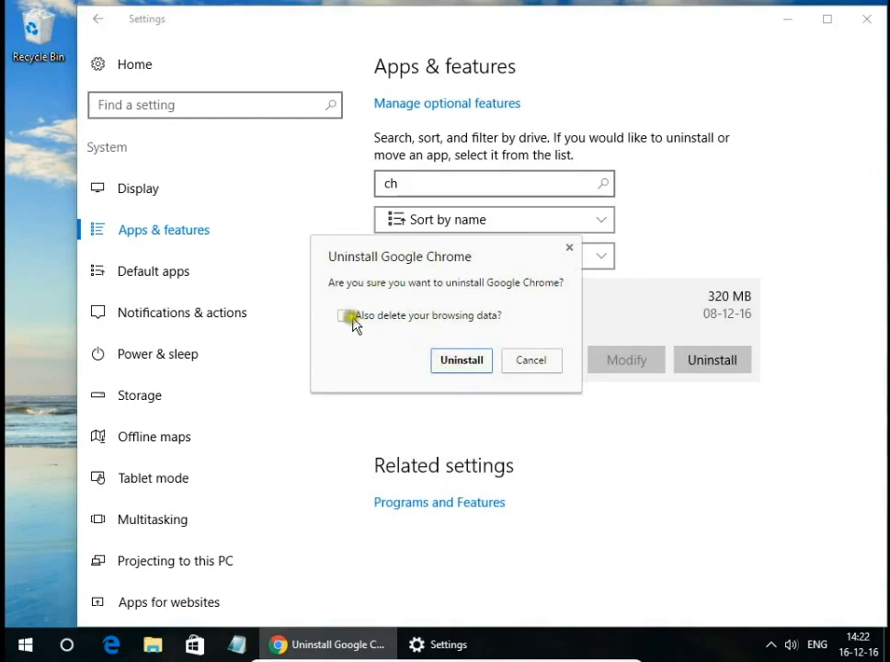
left_click(345, 316)
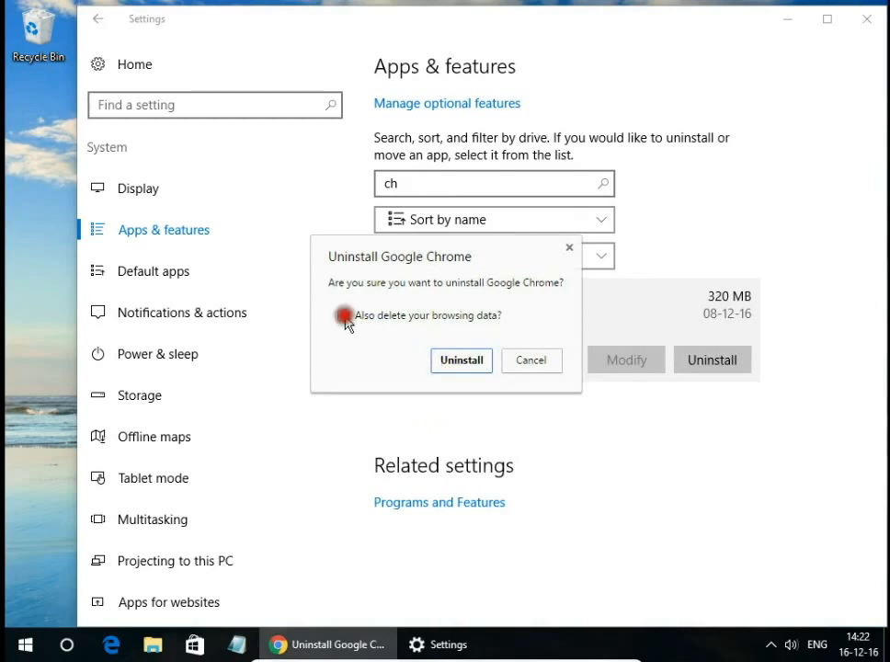
left_click(343, 315)
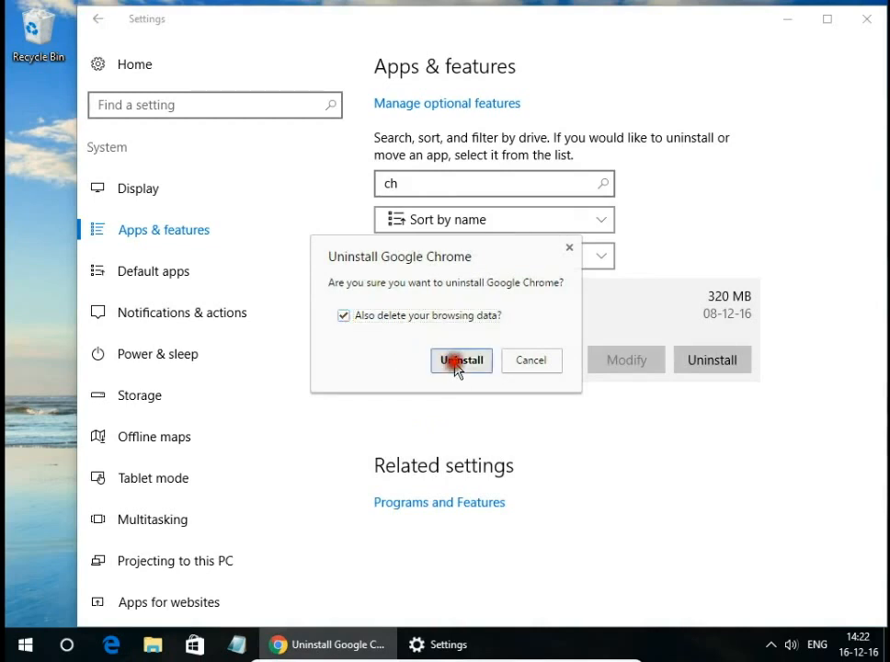
left_click(460, 360)
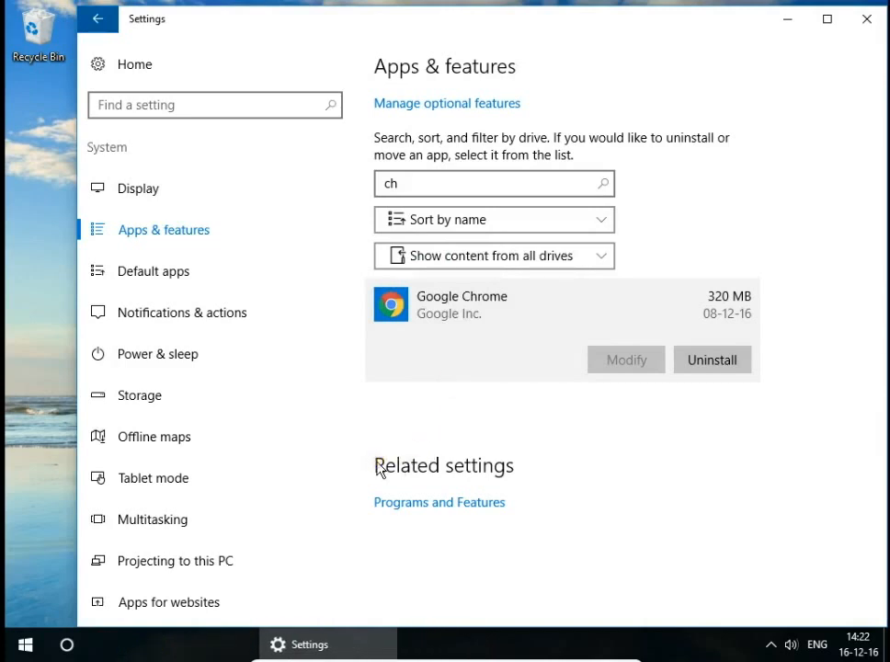
Refresh the Apps & features results and verify Google Chrome is gone.
left_click(712, 359)
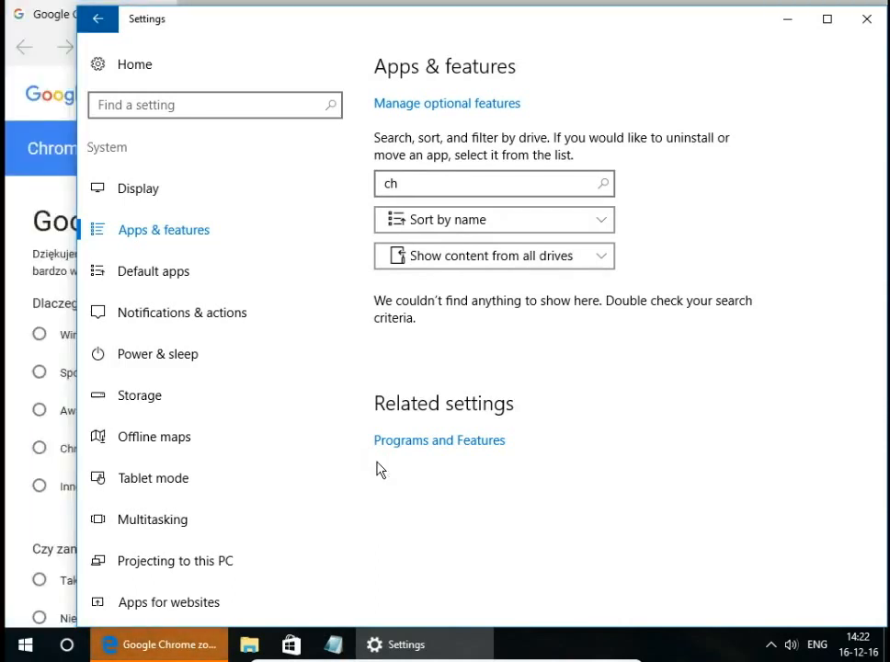
mouse_move(315, 549)
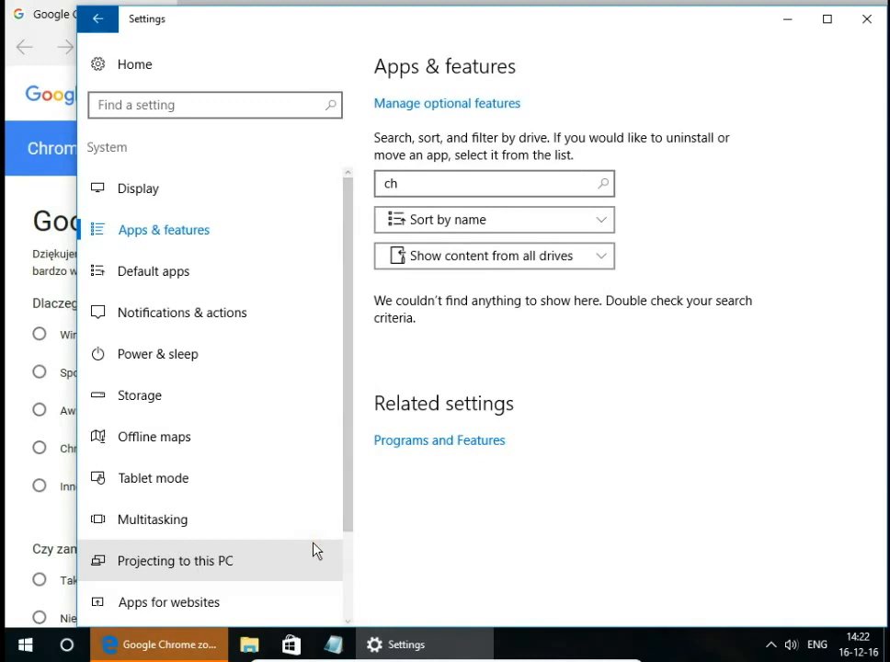
mouse_move(248, 644)
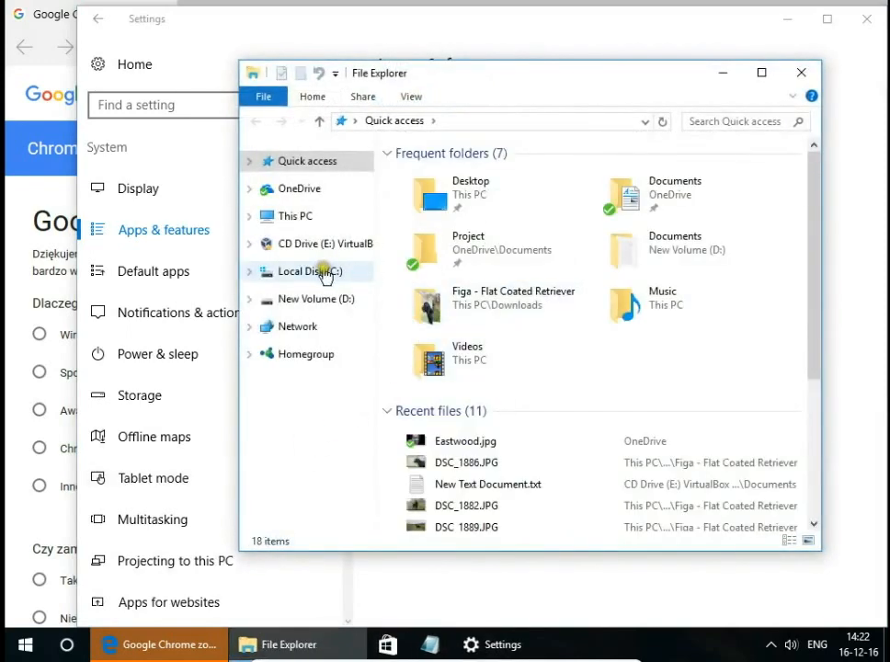
Browse C: > Program Files and grant access to the CrashReports folder.
left_click(306, 271)
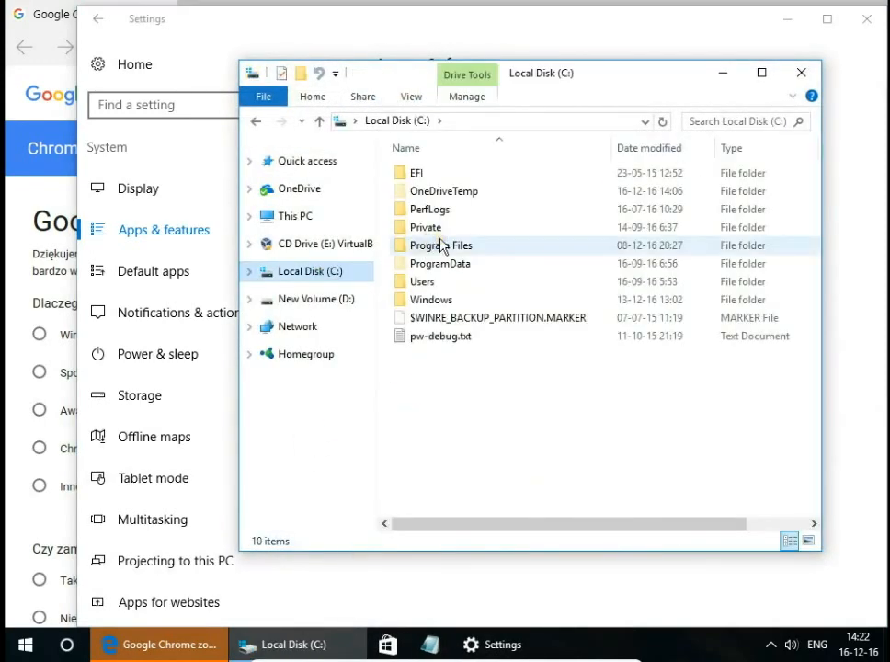
mouse_move(444, 244)
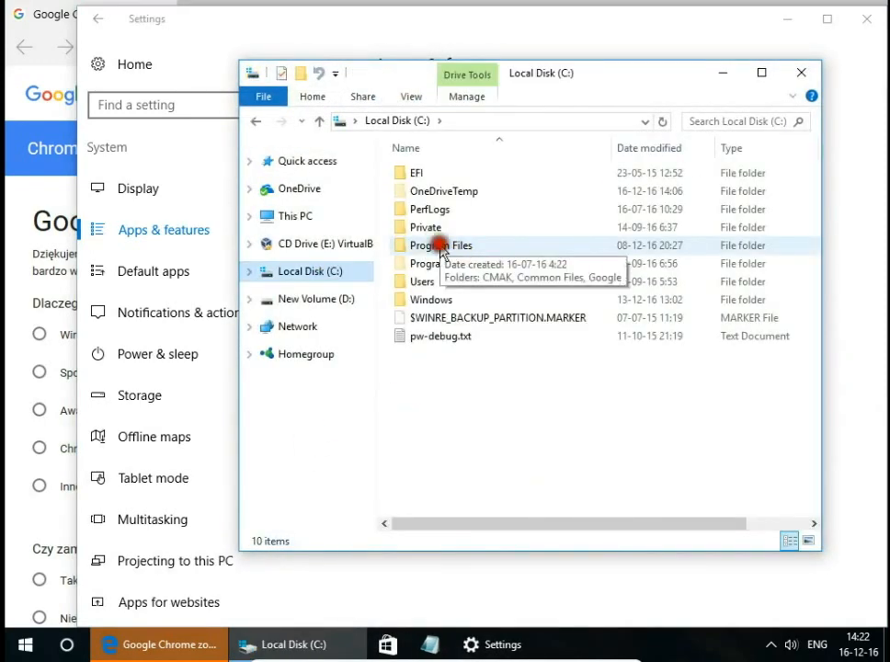
double_click(443, 245)
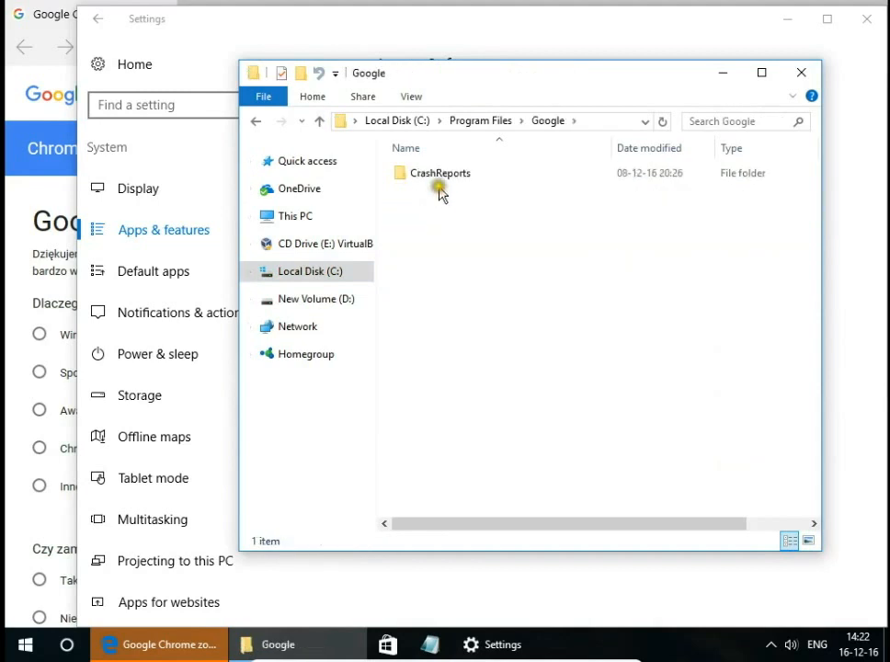
double_click(439, 173)
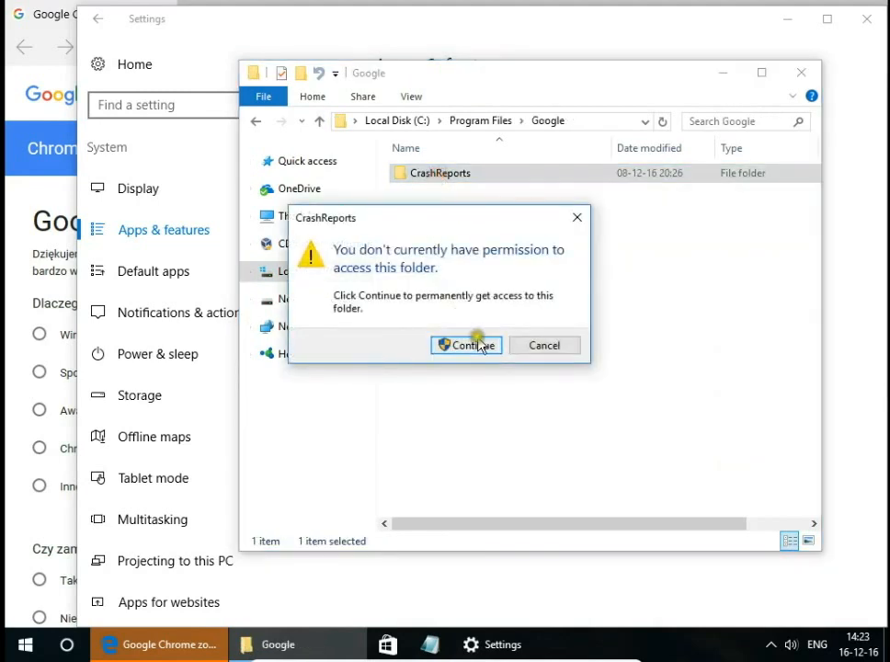
left_click(466, 344)
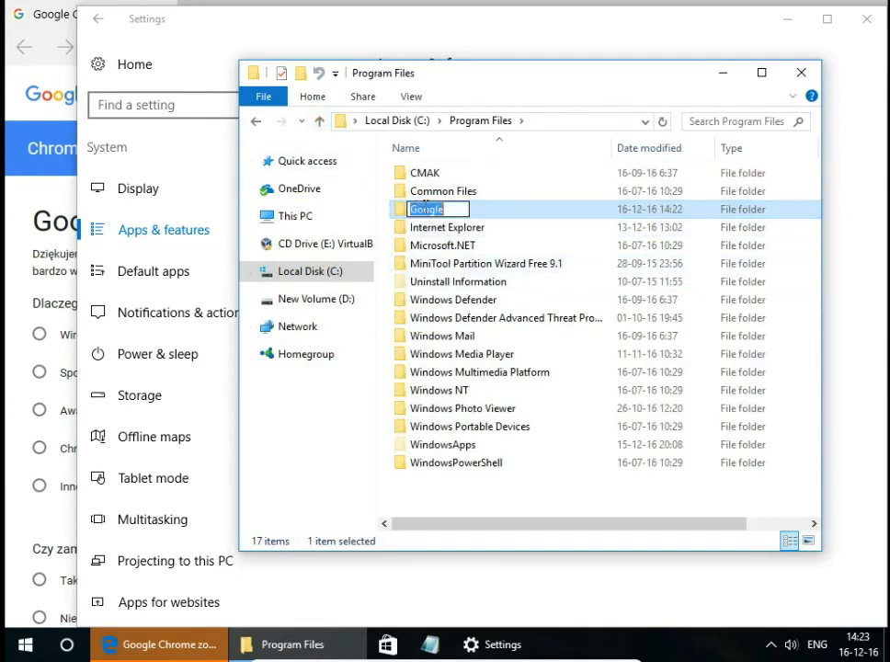
Delete the Google folder from Program Files with administrator permission.
key("Return")
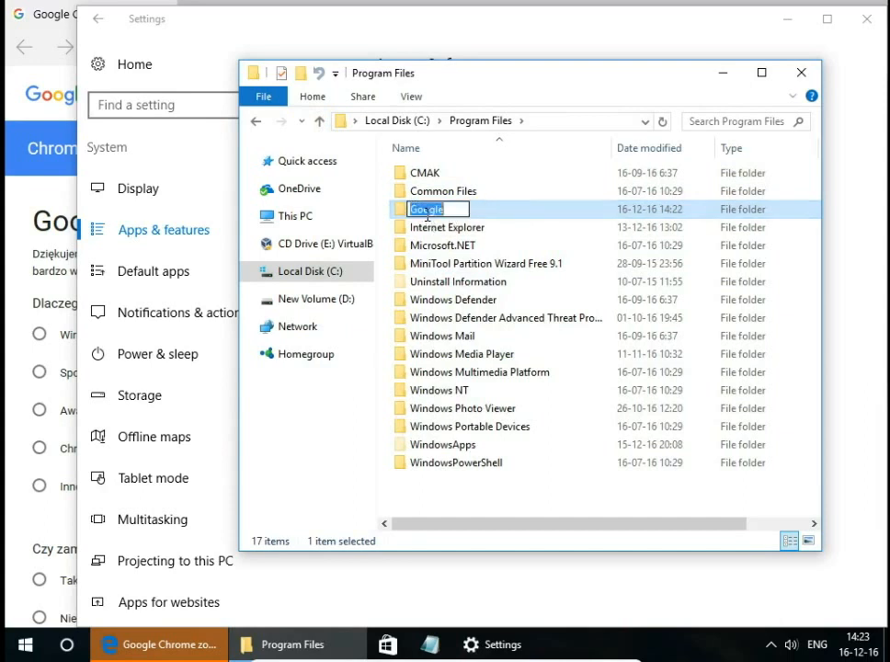
left_click(513, 208)
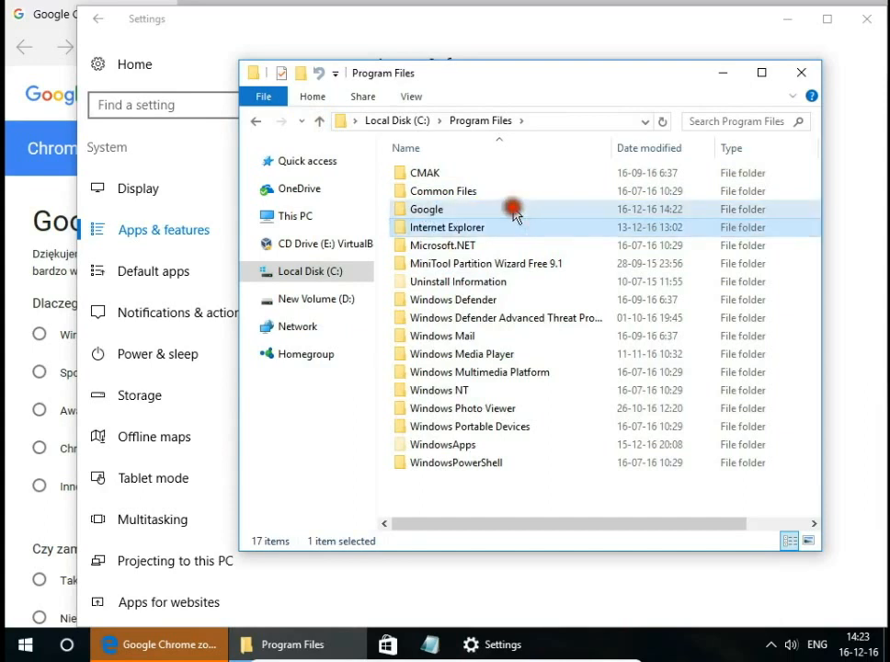
key("Delete")
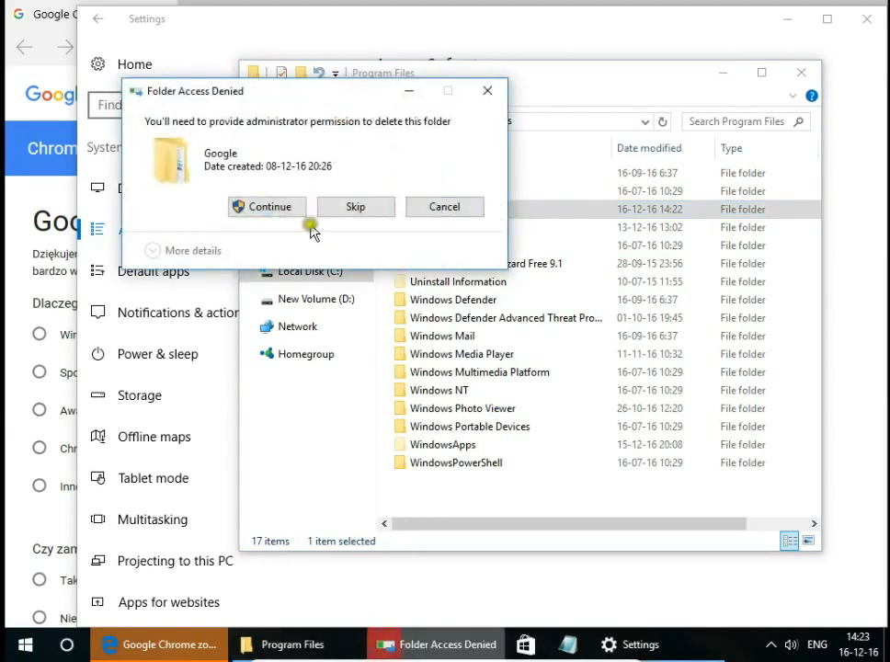
left_click(265, 206)
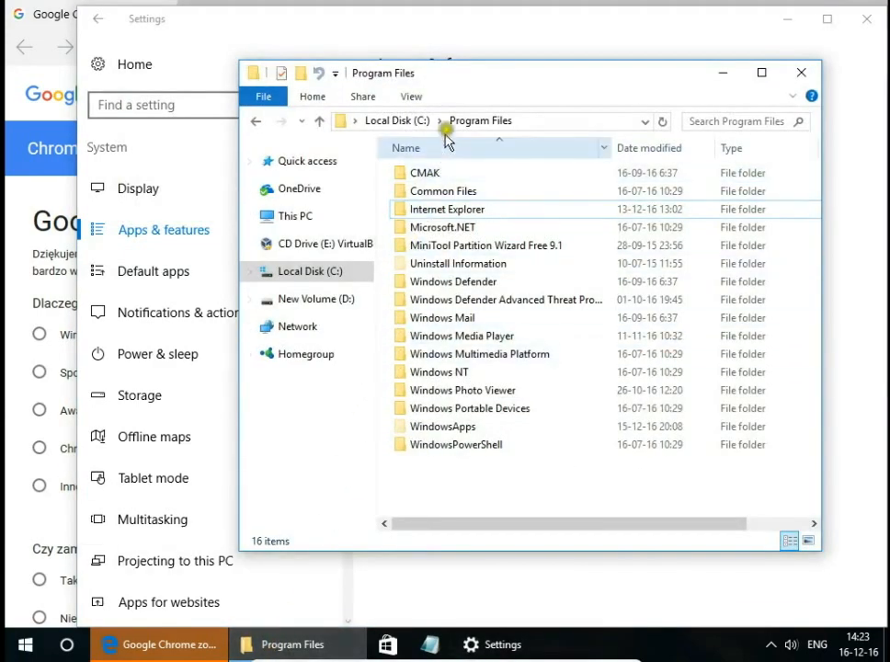
Navigate C: > Users > profile > AppData > Local > Google.
left_click(396, 120)
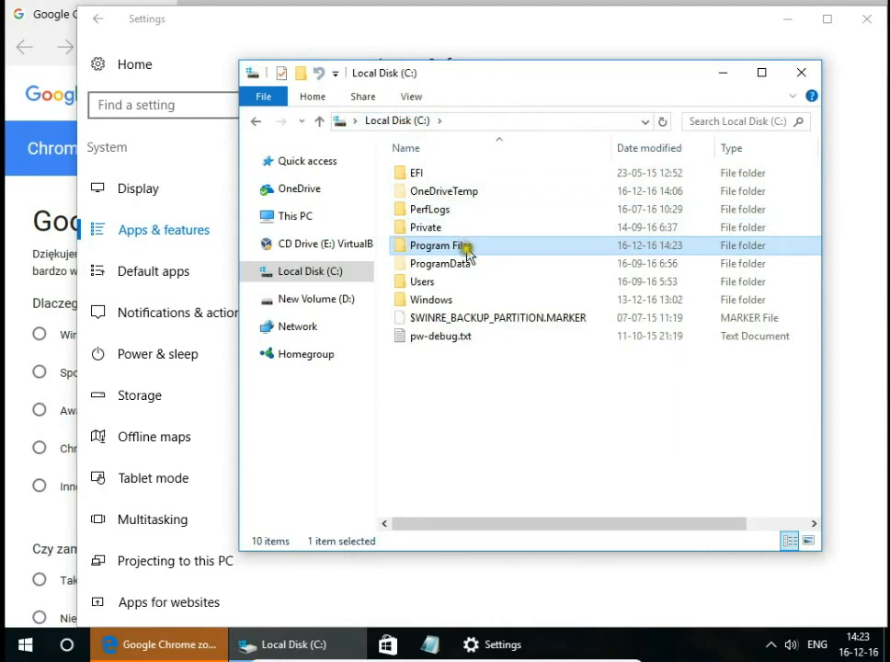
double_click(422, 282)
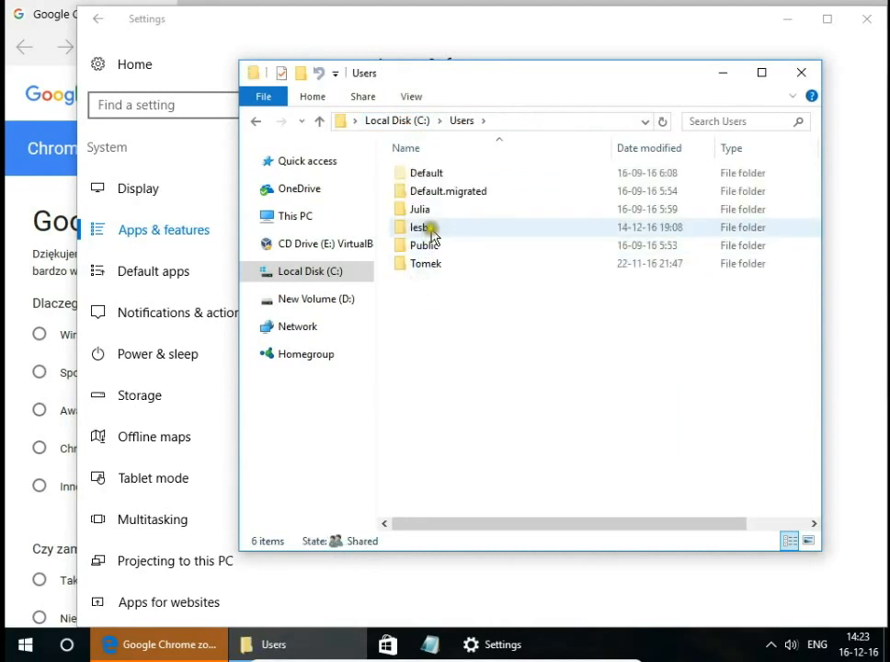
double_click(420, 227)
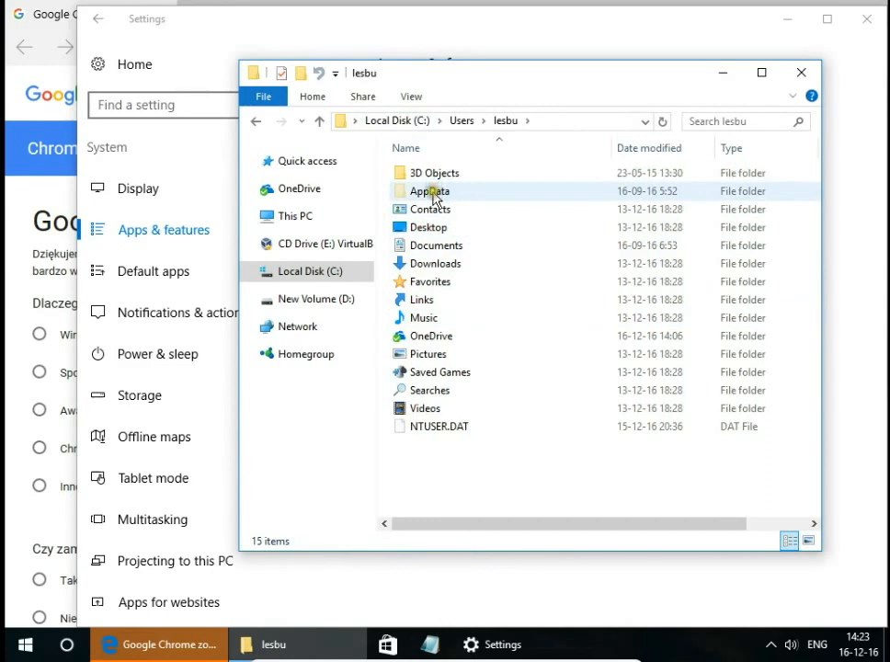
double_click(429, 191)
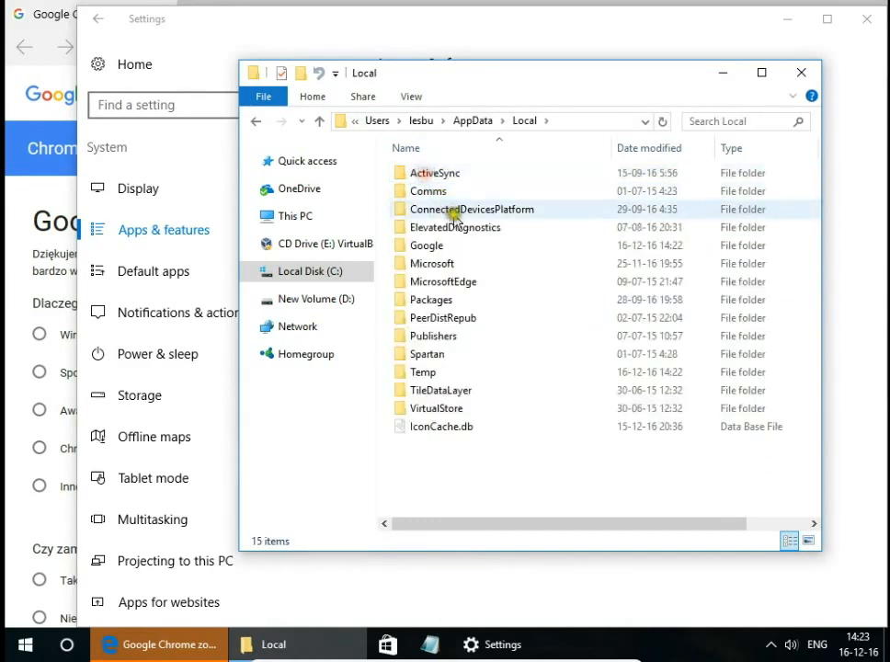
double_click(426, 244)
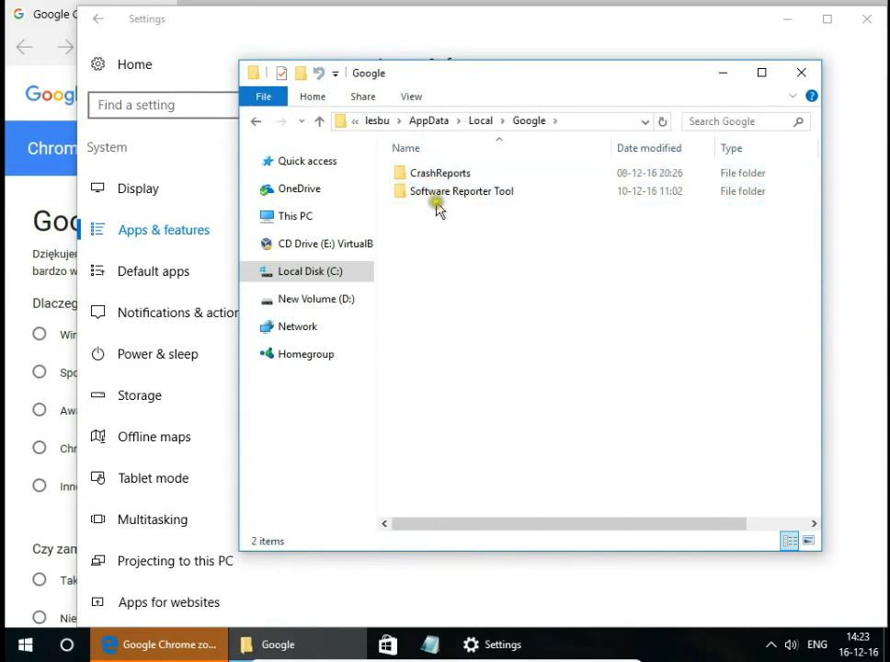
Inspect the CrashReports and Software Reporter Tool subfolders, then delete Google from Local.
double_click(441, 171)
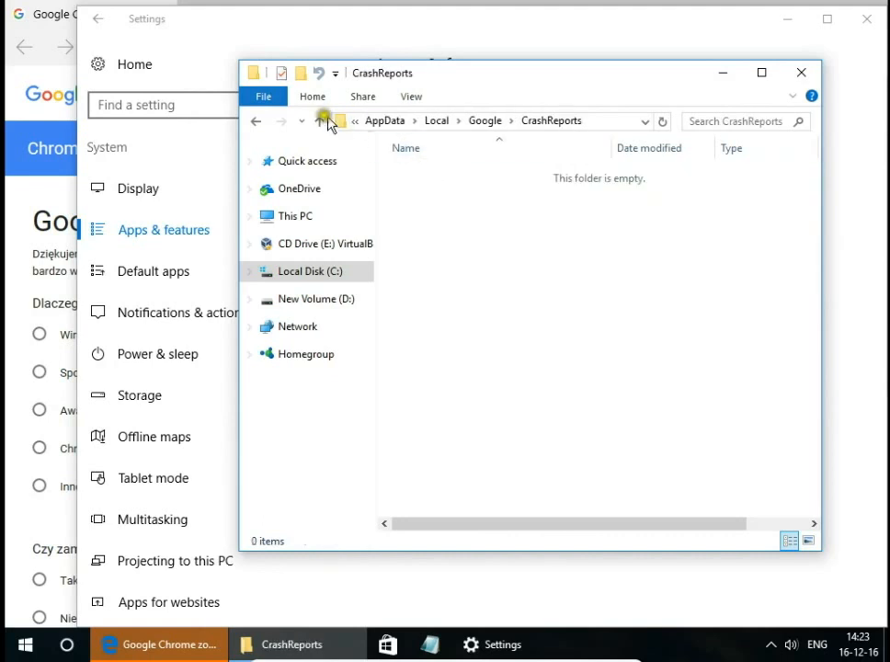
left_click(319, 121)
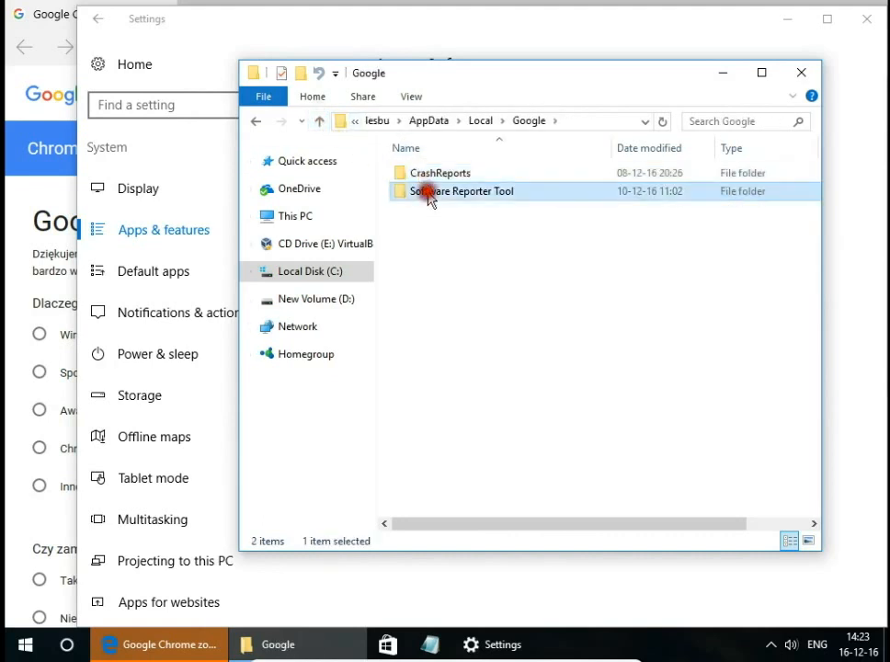
double_click(461, 190)
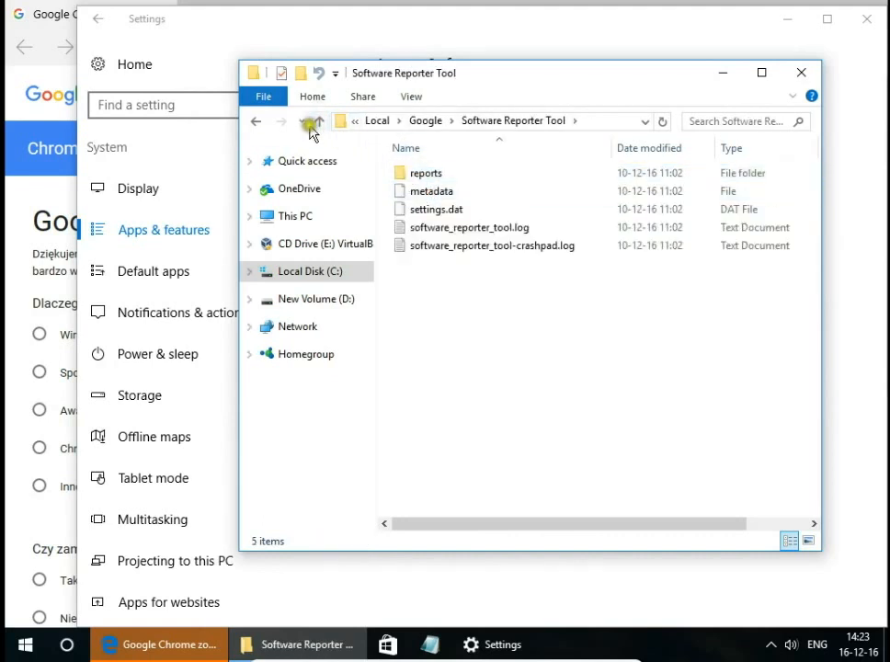
left_click(318, 121)
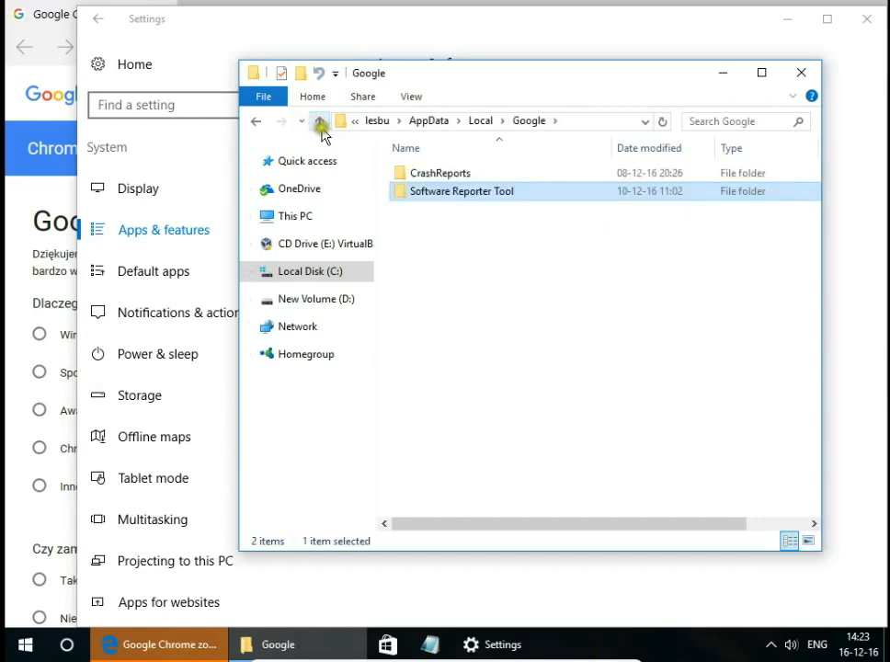
left_click(319, 120)
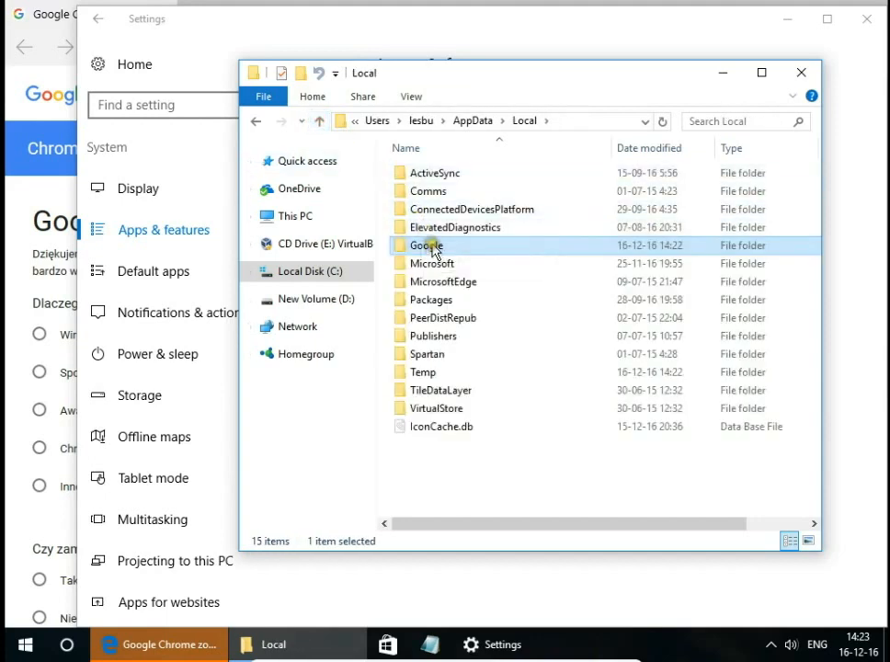
key("Delete")
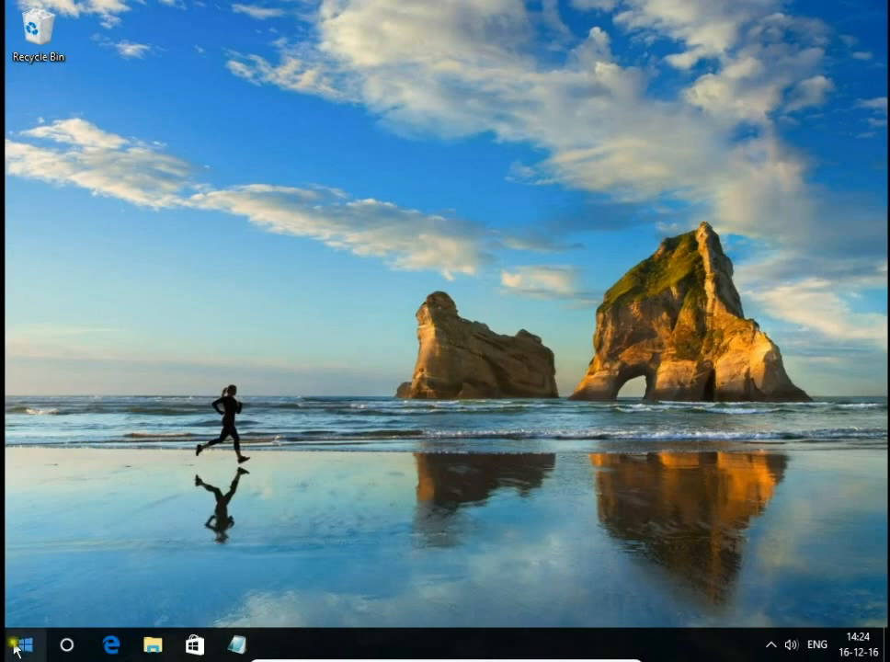
Hide Google Chrome from the Start menu's Most used list via Don't show in this list.
left_click(13, 643)
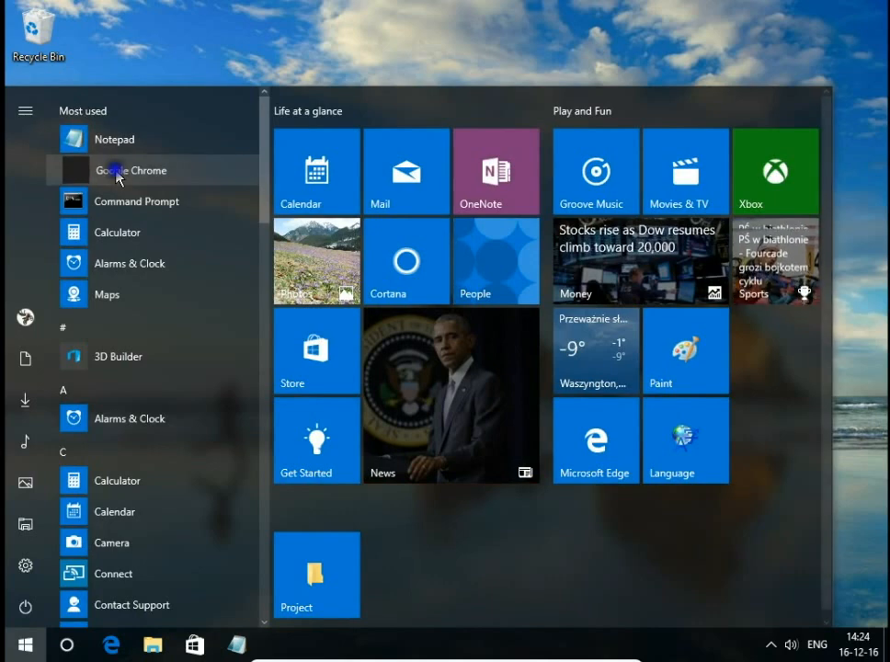
right_click(131, 170)
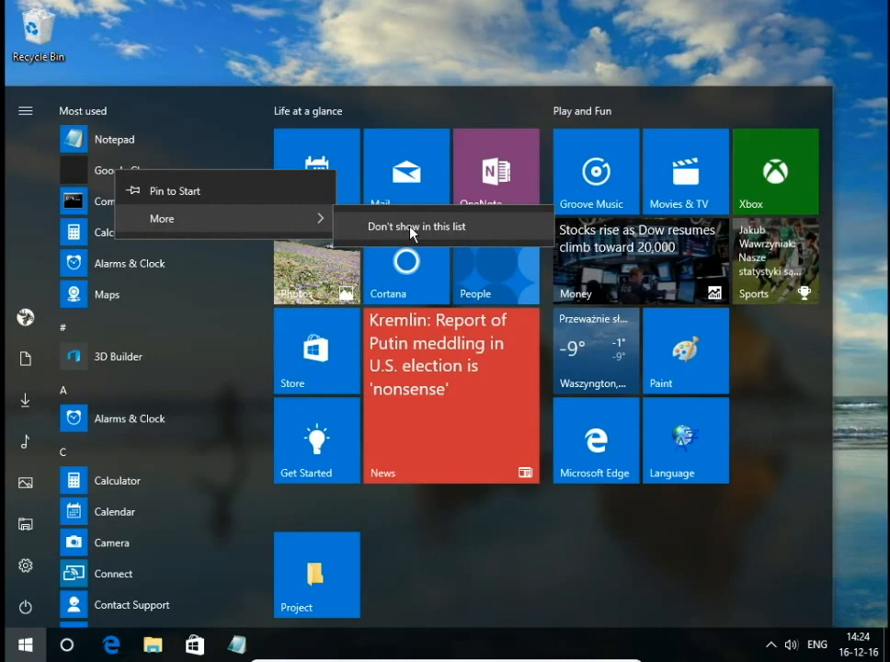
left_click(419, 227)
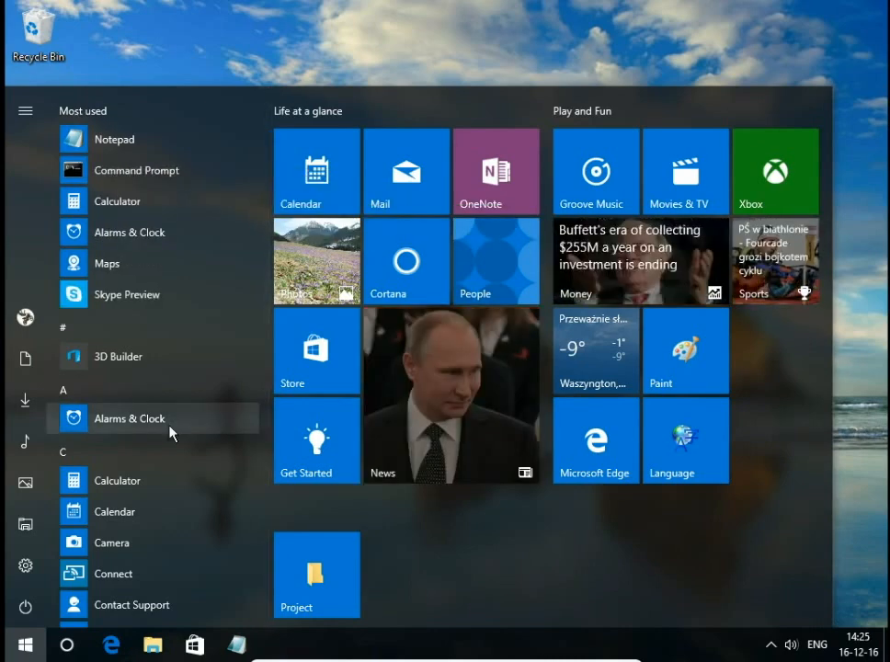
mouse_move(242, 467)
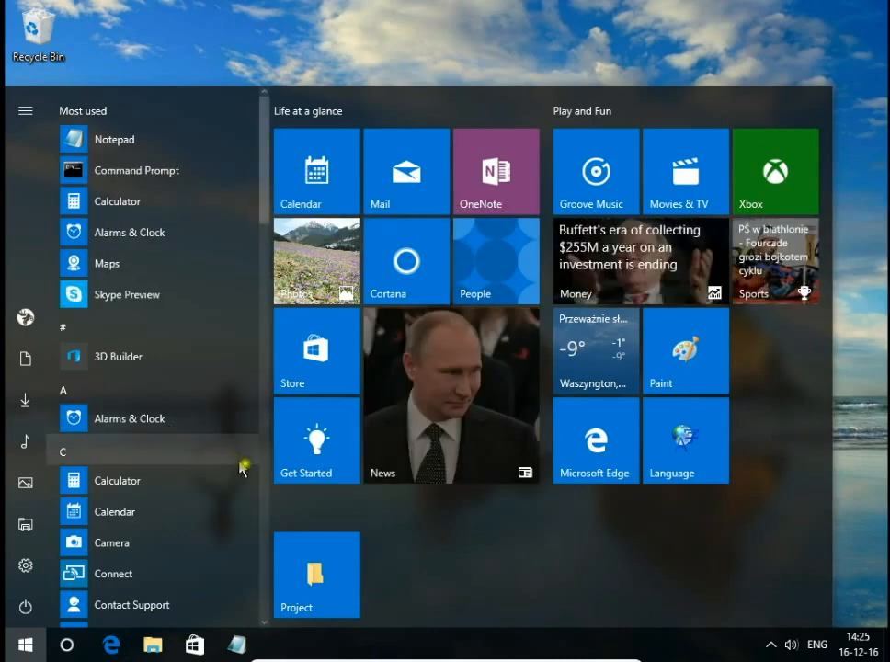
mouse_move(407, 564)
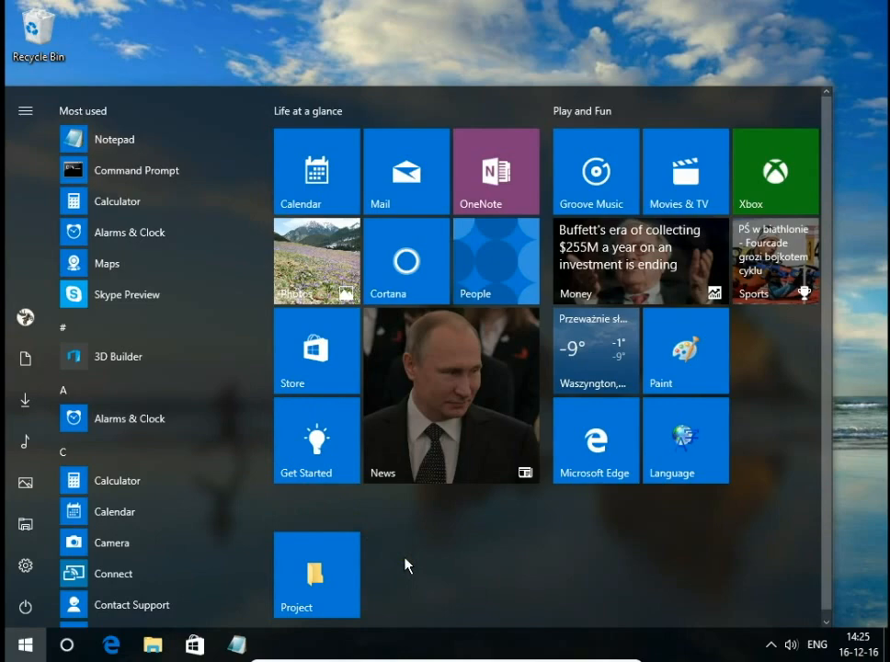